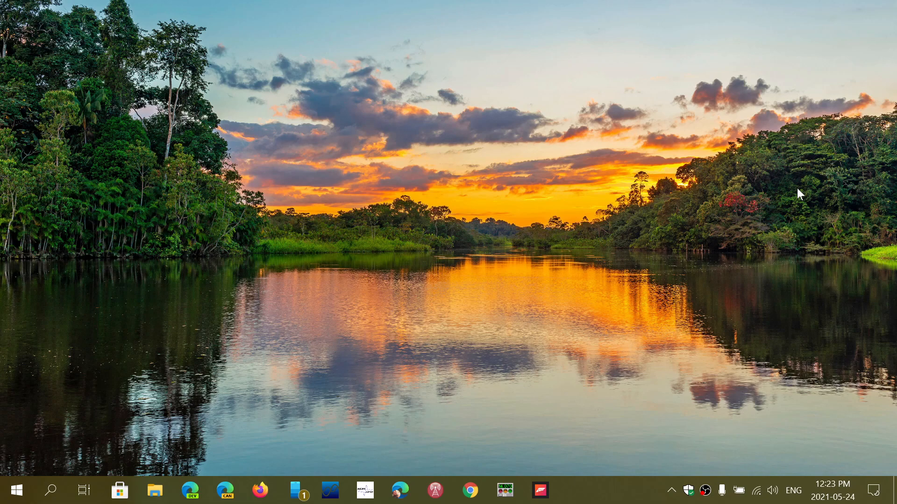
- Open Action Center from the taskbar to show the quick action tiles
left_click(872, 490)
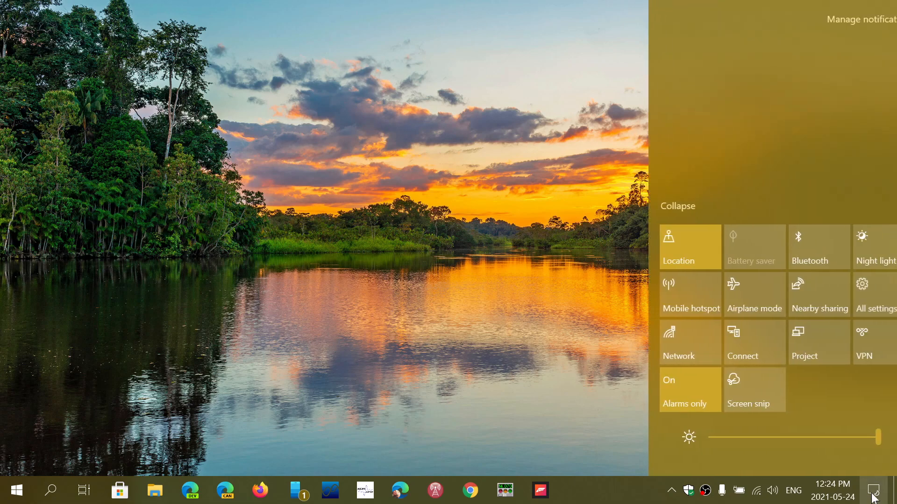
- Open All settings, scroll the Apps & features list, then close Settings
left_click(873, 295)
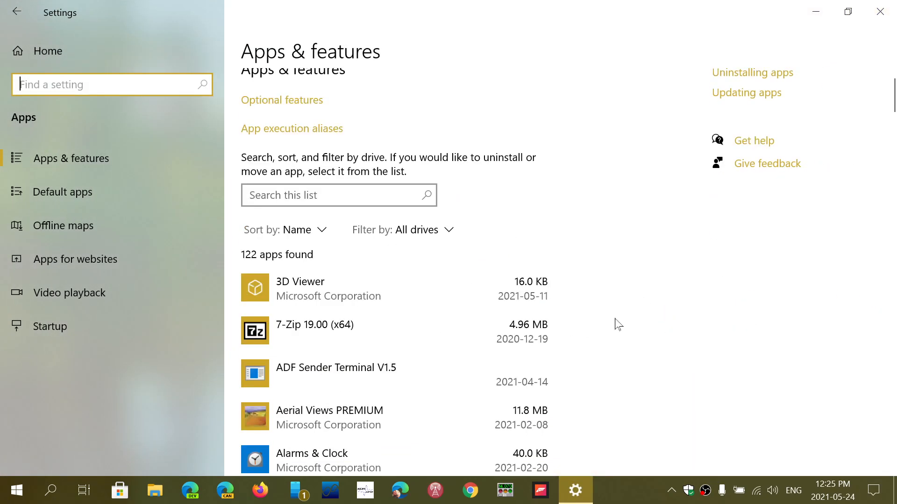
scroll("down", 3)
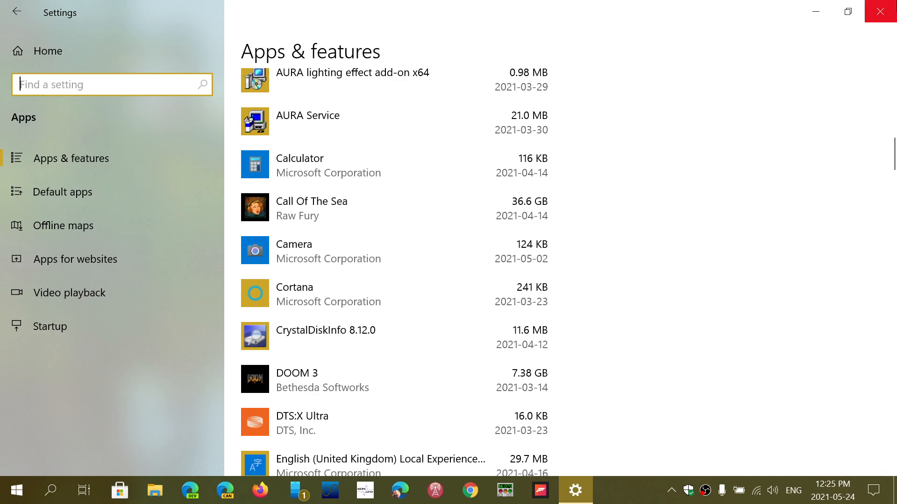
left_click(881, 11)
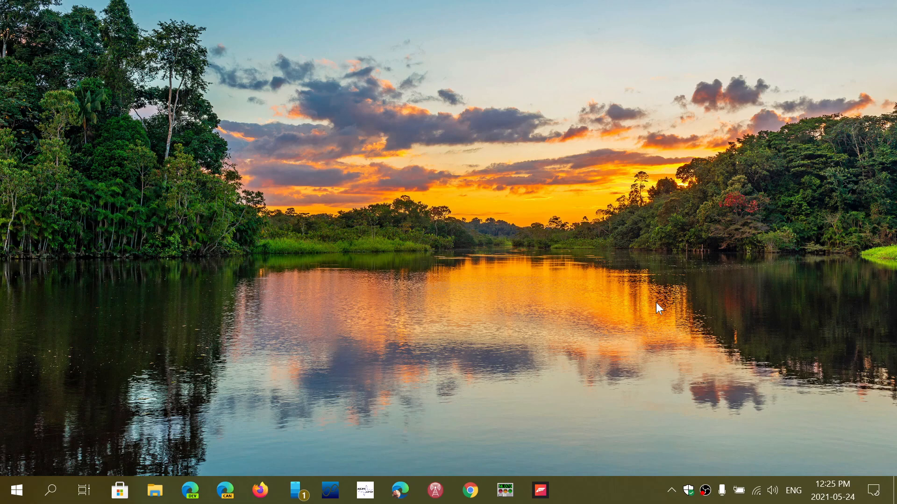
- Reopen Settings via Action Center and go to System > Storage for drive C: usage
left_click(875, 491)
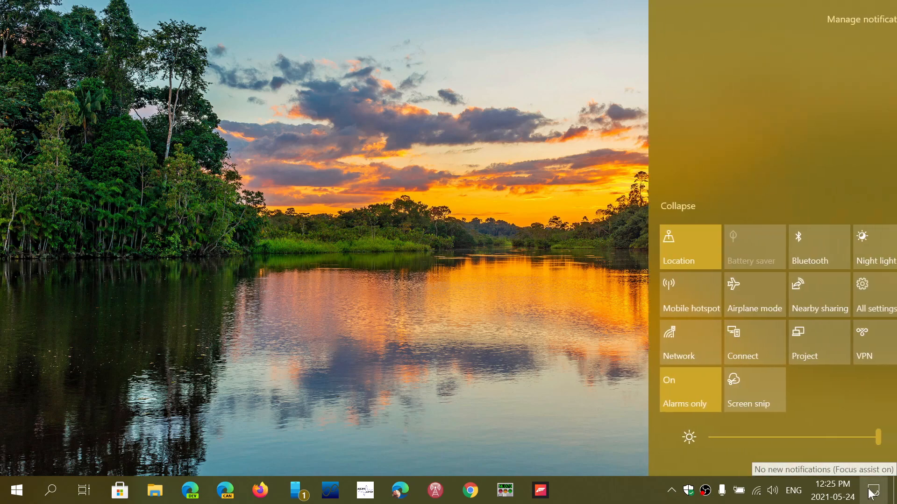
left_click(874, 293)
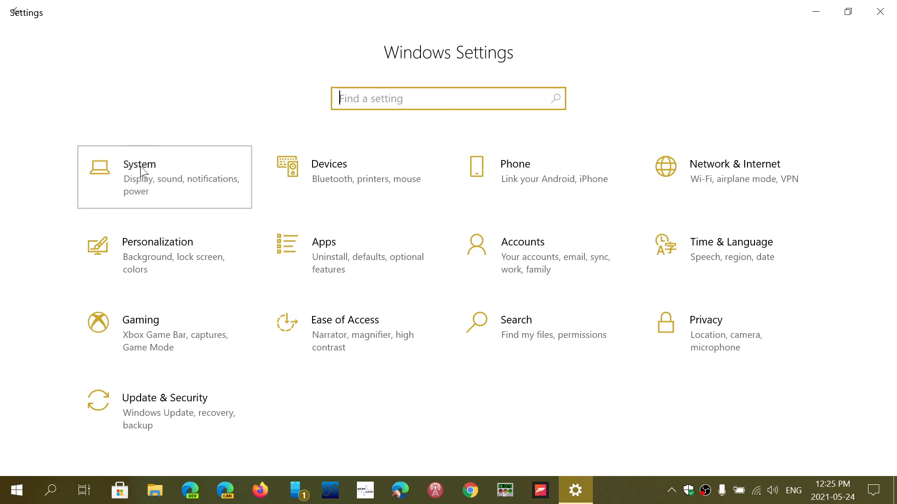
left_click(138, 164)
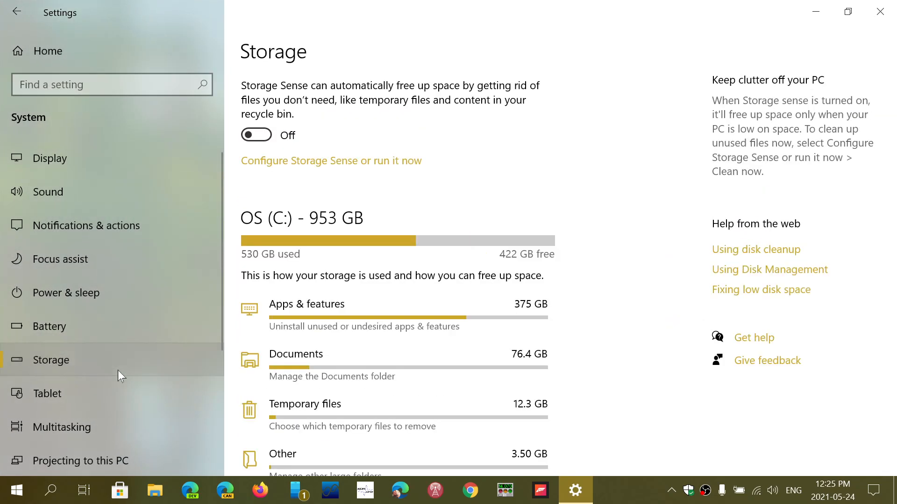
scroll("down", 3)
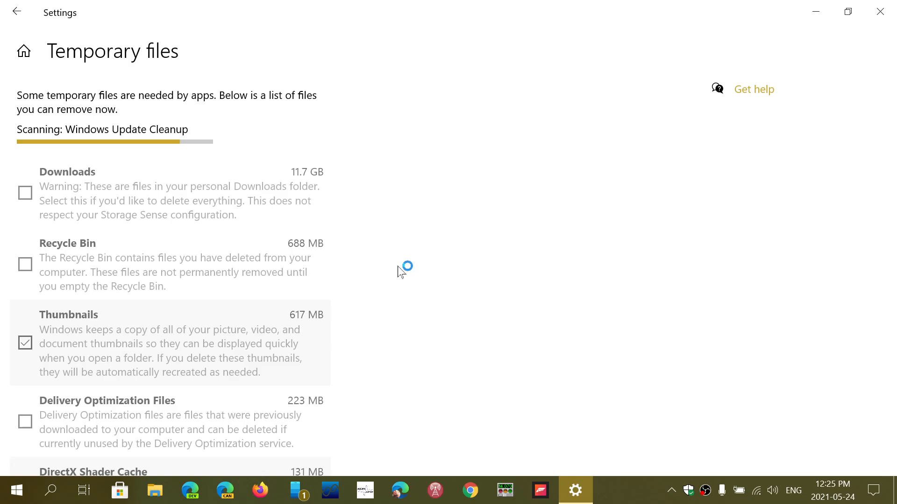
mouse_move(108, 176)
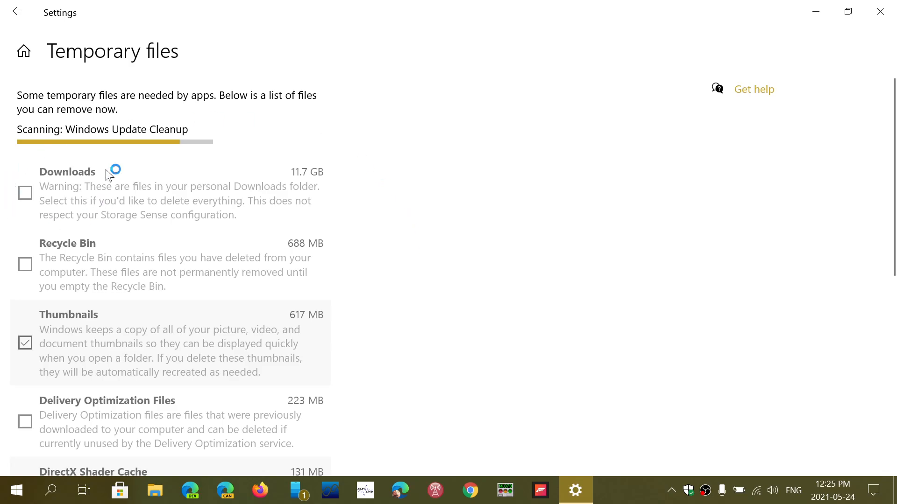
- Tick Windows Update Cleanup, thumbnails and other temporary files, totalling 8.86 GB
scroll("down", 3)
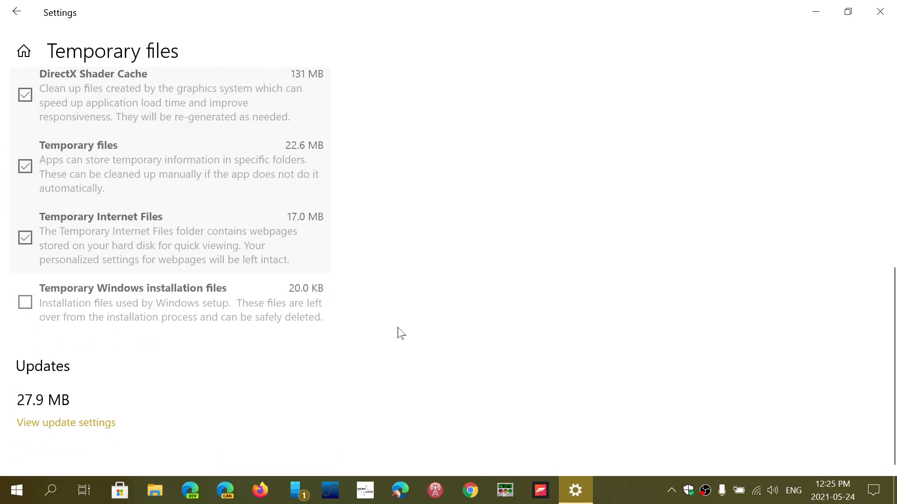
scroll("up", 3)
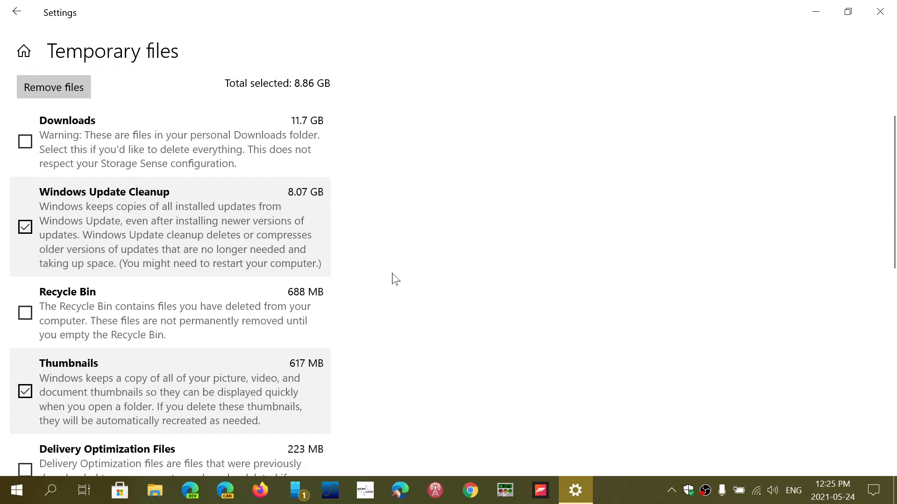
mouse_move(412, 359)
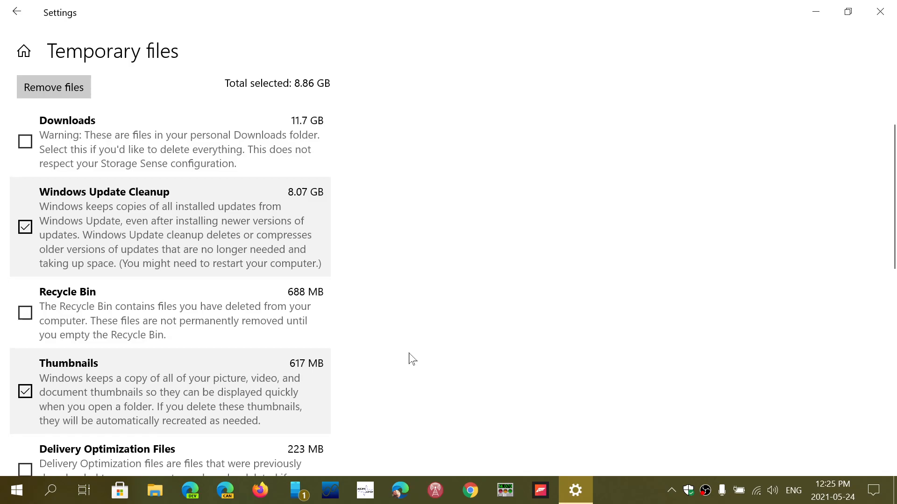
scroll("up", 3)
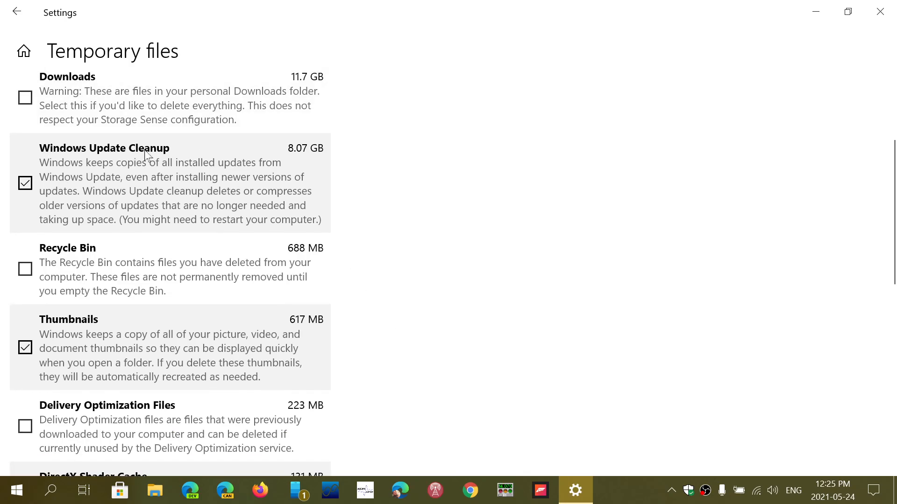
mouse_move(411, 224)
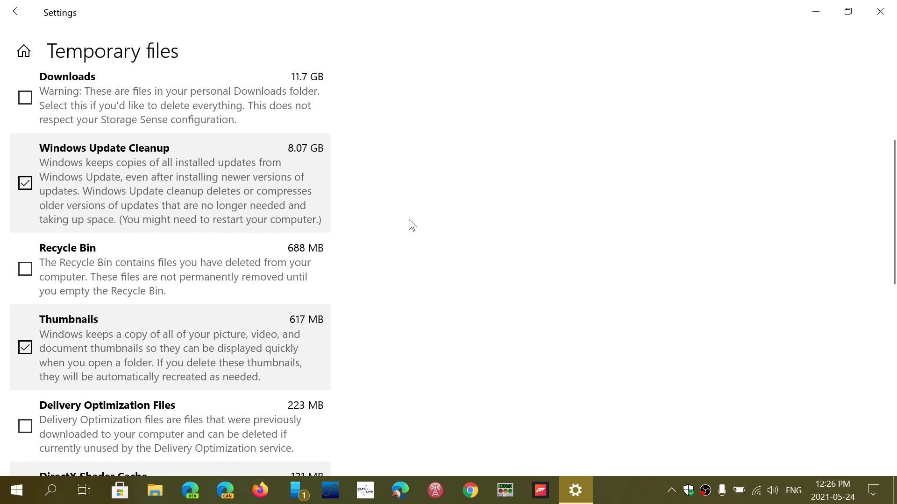
scroll("down", 3)
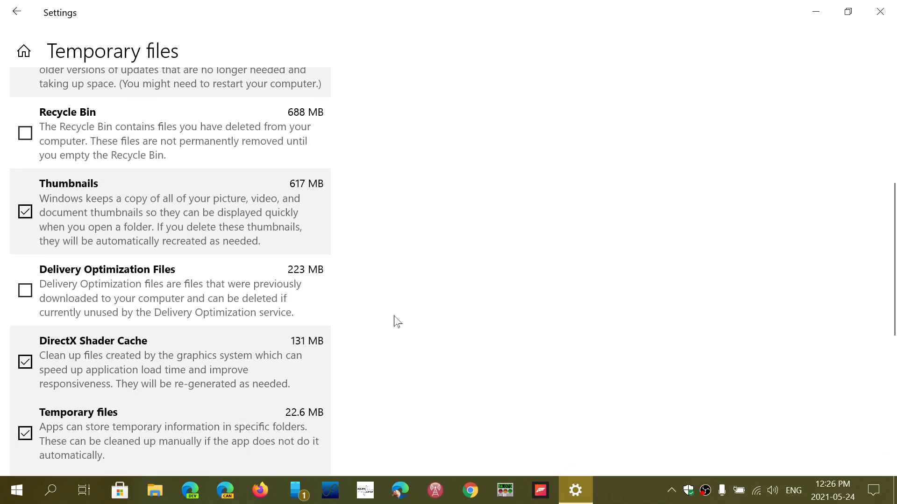
mouse_move(446, 357)
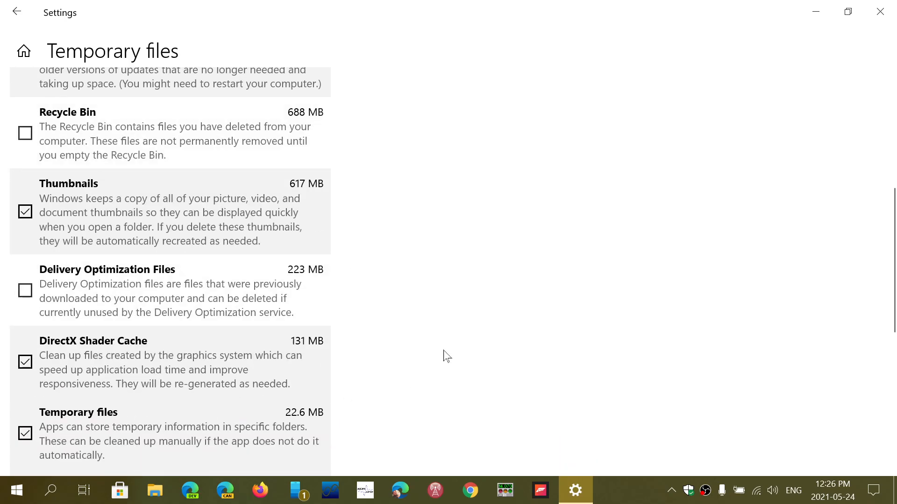
scroll("down", 3)
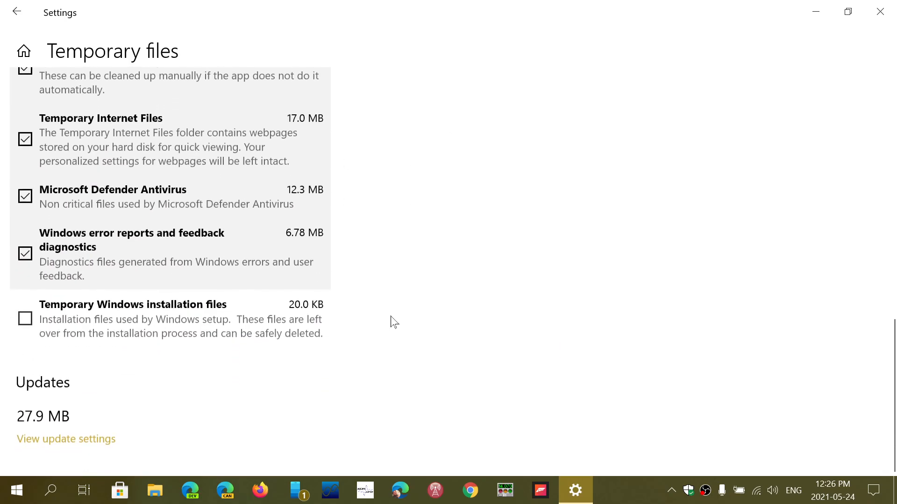
scroll("up", 3)
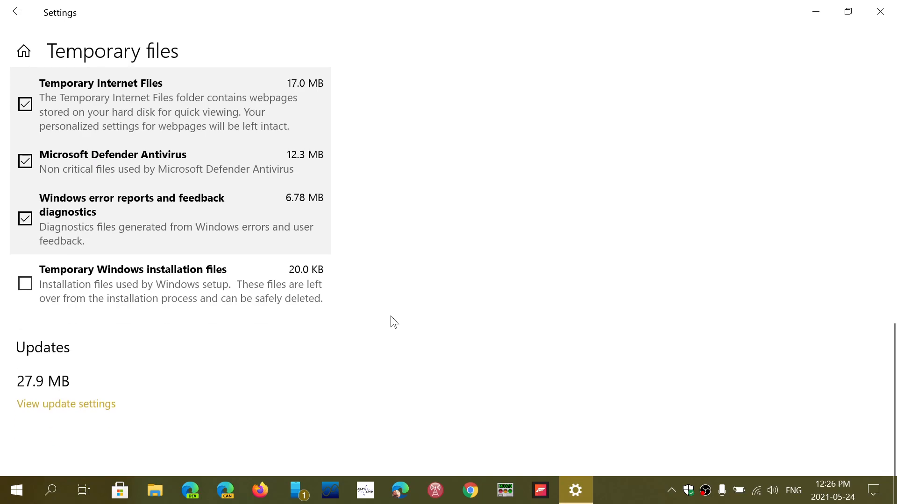
scroll("up", 3)
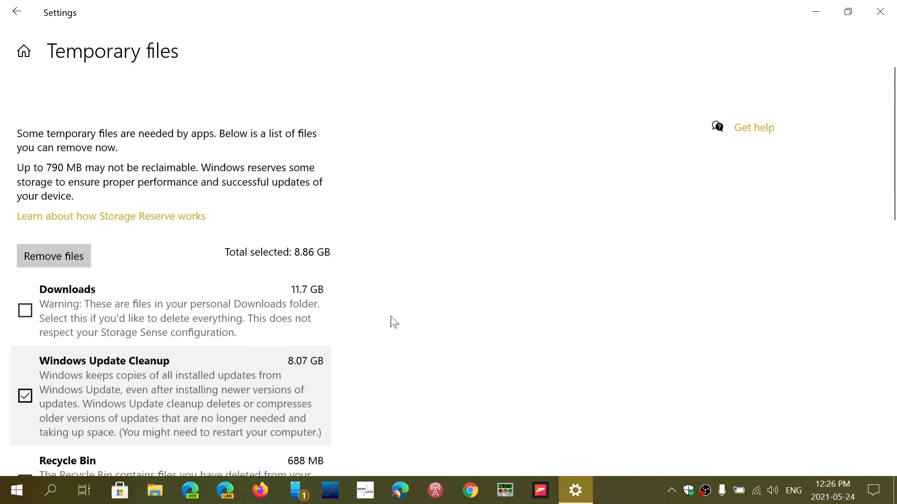
scroll("up", 3)
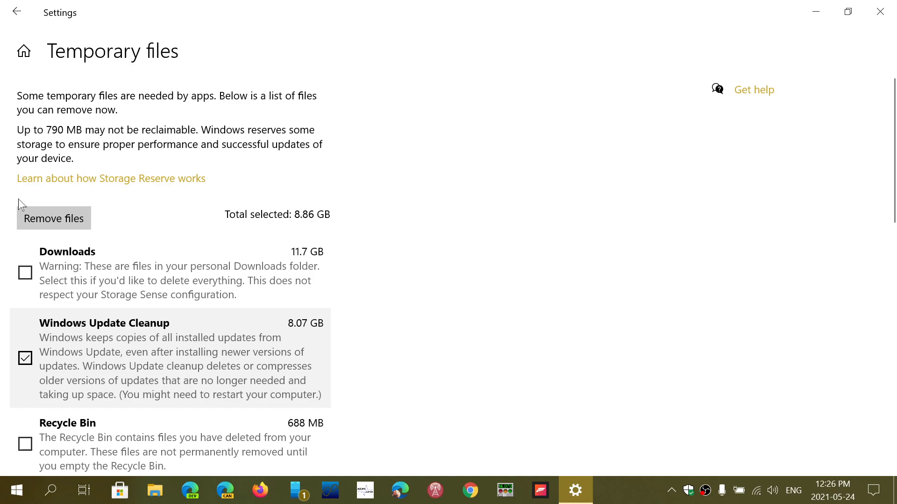
mouse_move(292, 178)
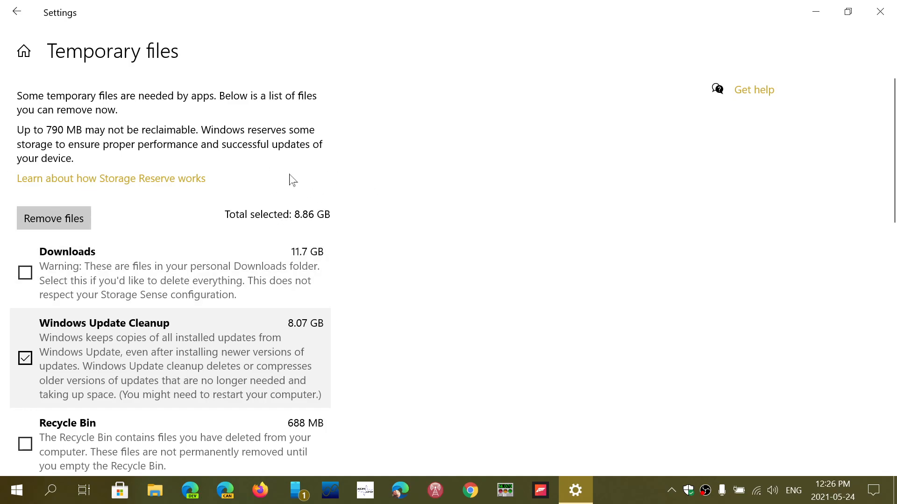
mouse_move(395, 246)
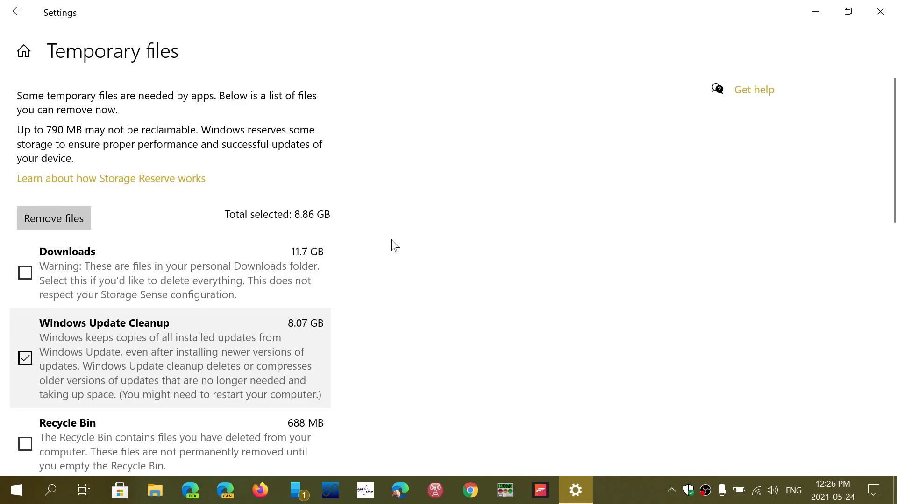
mouse_move(56, 6)
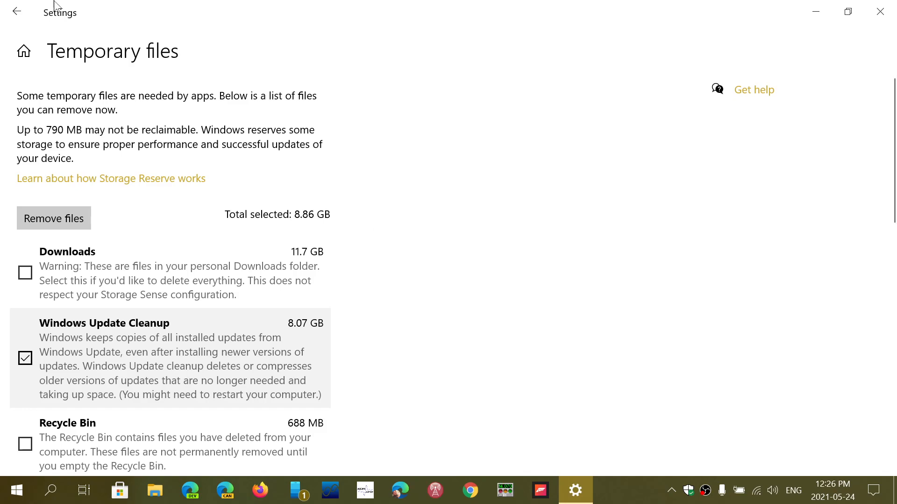
- Go back to the Storage overview, where Temporary files shows 12.3 GB on C:
left_click(16, 11)
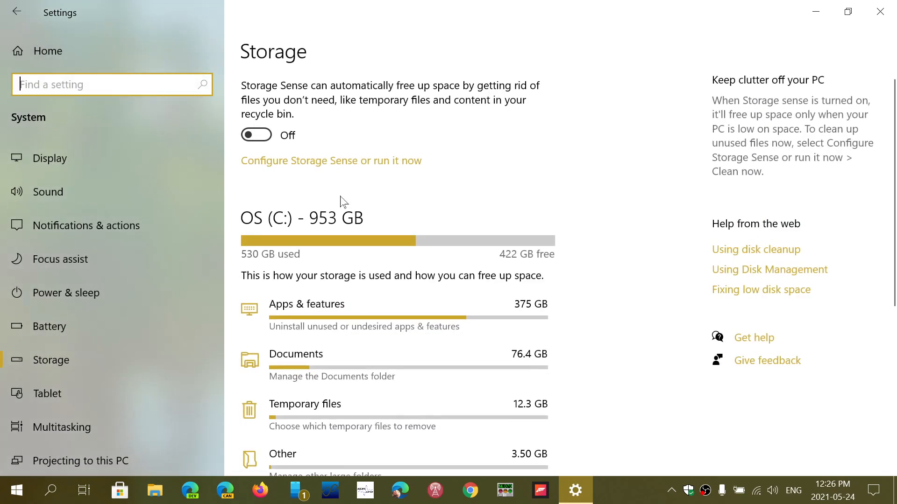
mouse_move(614, 220)
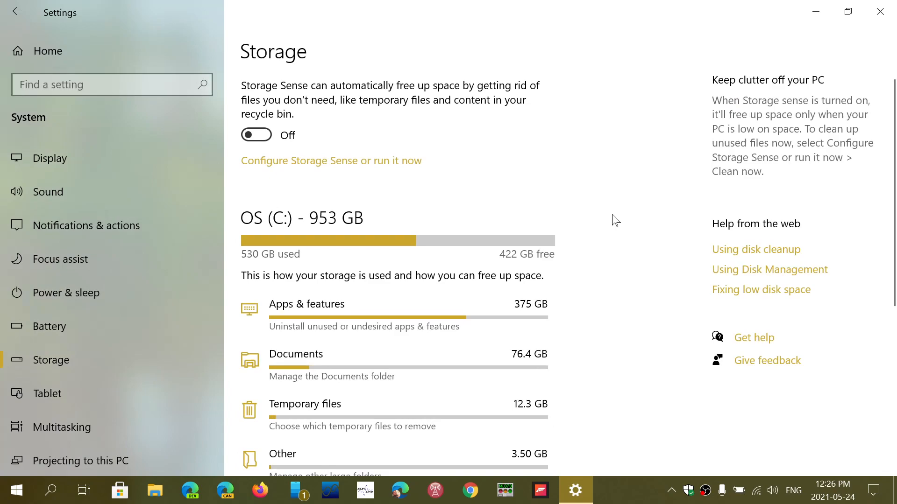
mouse_move(632, 171)
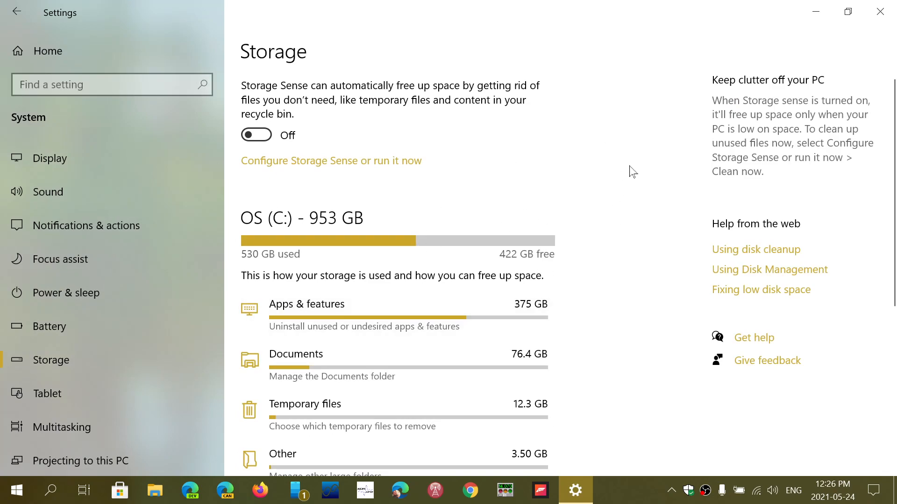
mouse_move(633, 202)
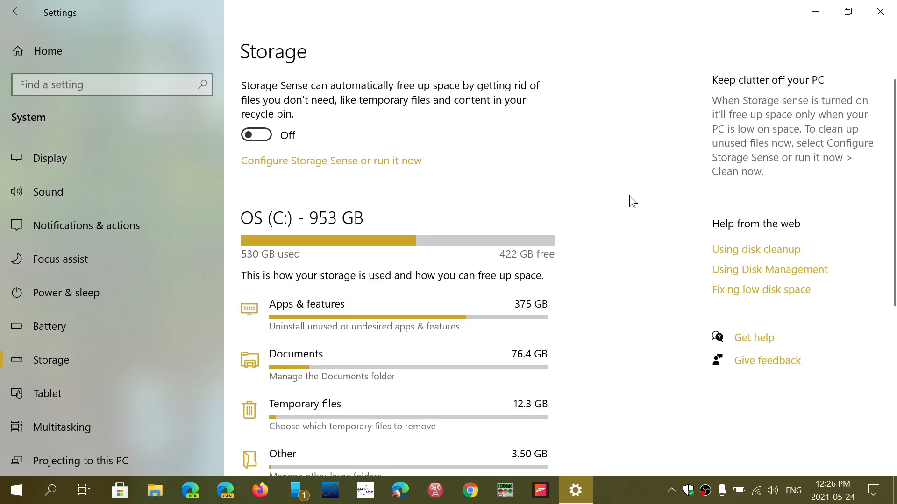